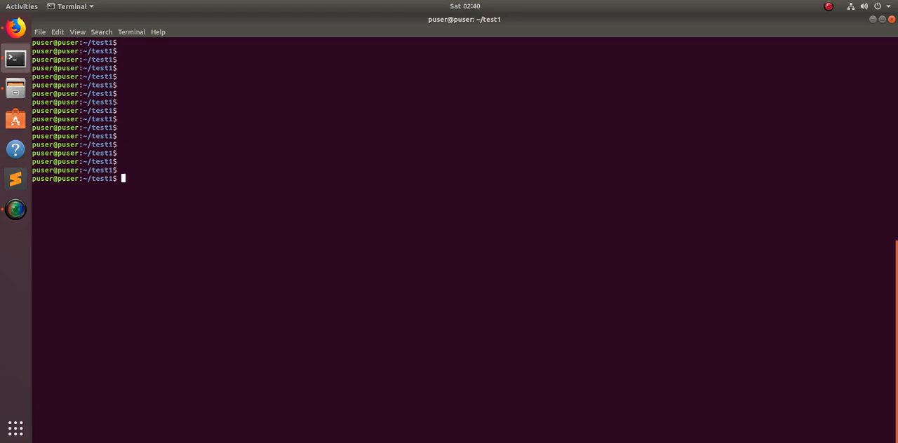
Bring up Firefox showing the skype.com page with the Get Skype for Linux DEB button.
left_click(15, 28)
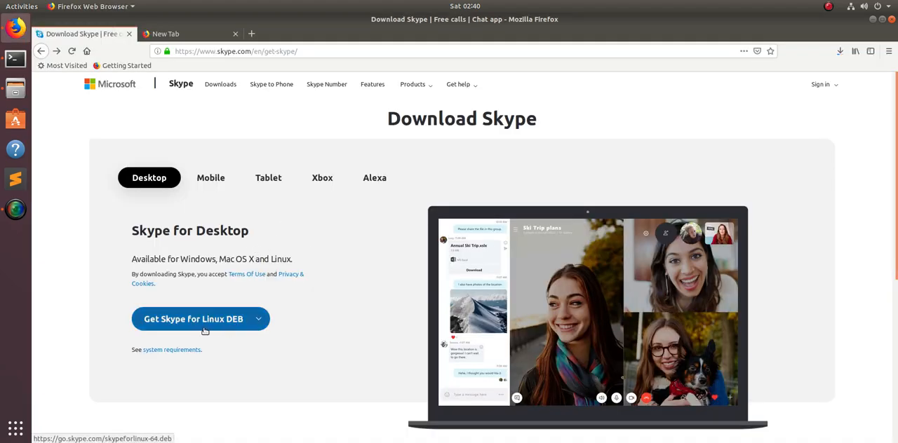
mouse_move(272, 333)
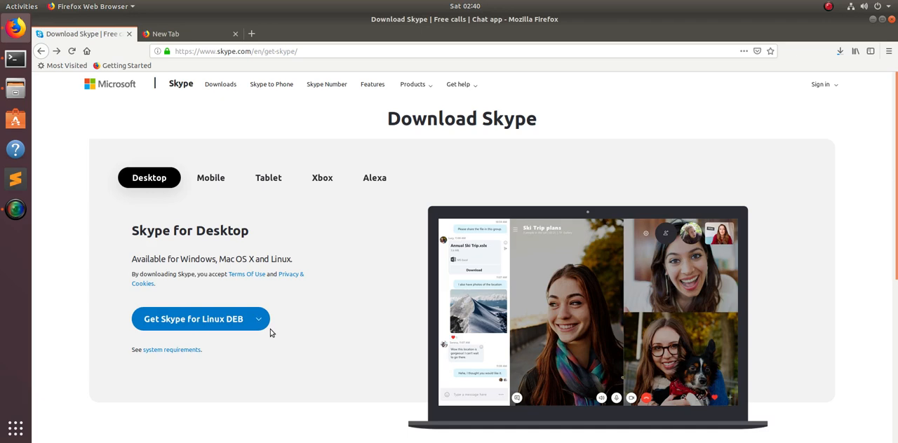
mouse_move(77, 141)
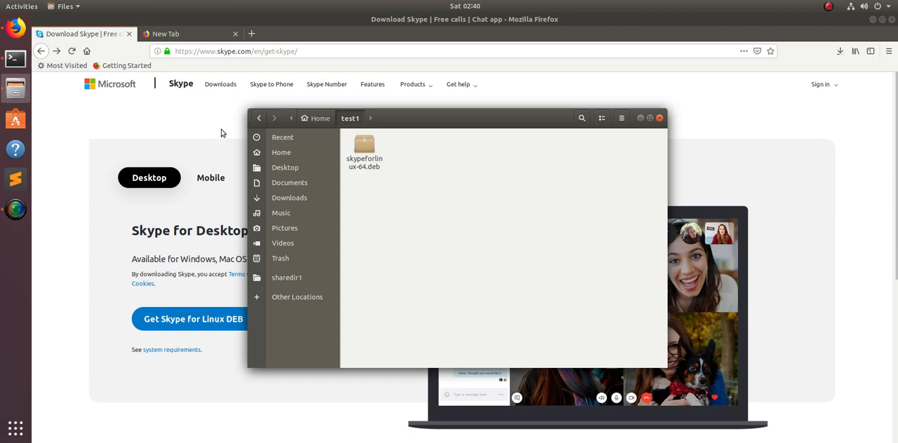
Check skypeforlinux-64.deb's properties in Files, confirming a 73.4 MB Debian package.
right_click(364, 147)
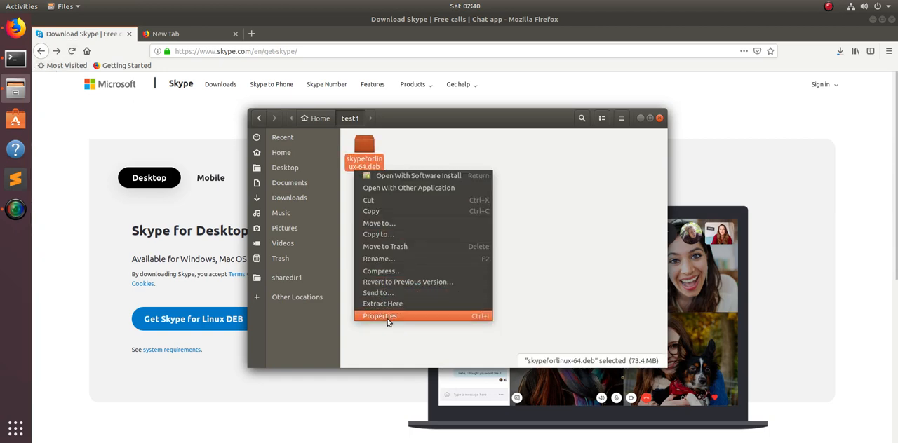
left_click(379, 316)
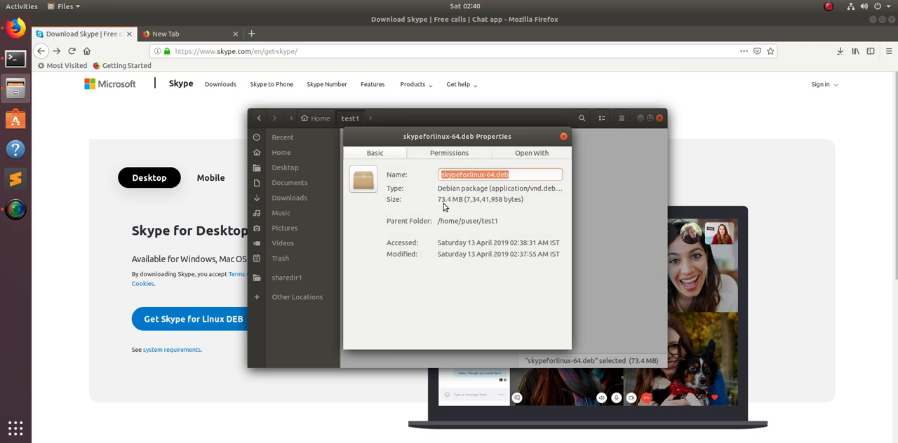
mouse_move(558, 144)
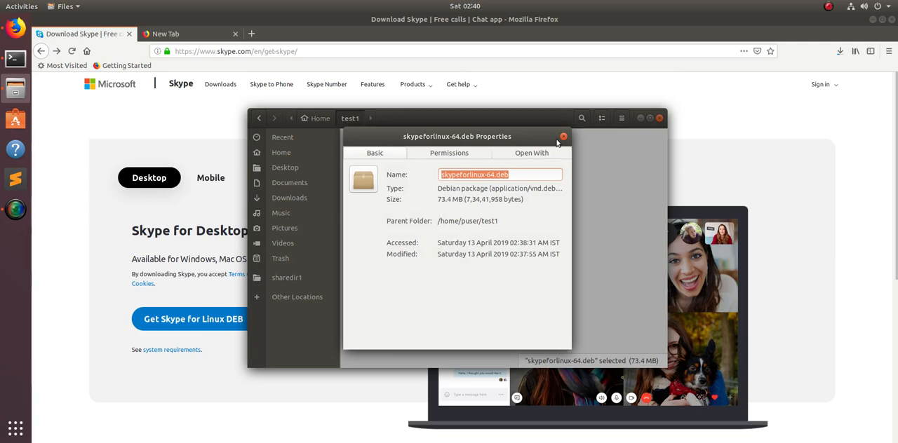
left_click(564, 136)
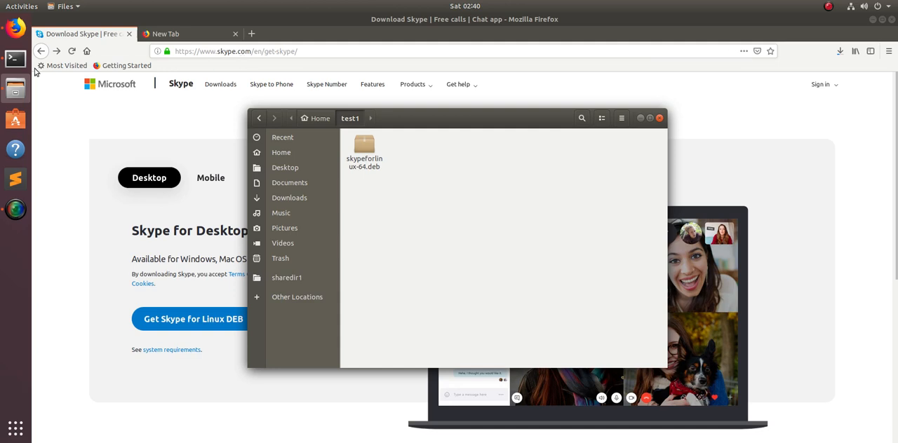
left_click(15, 59)
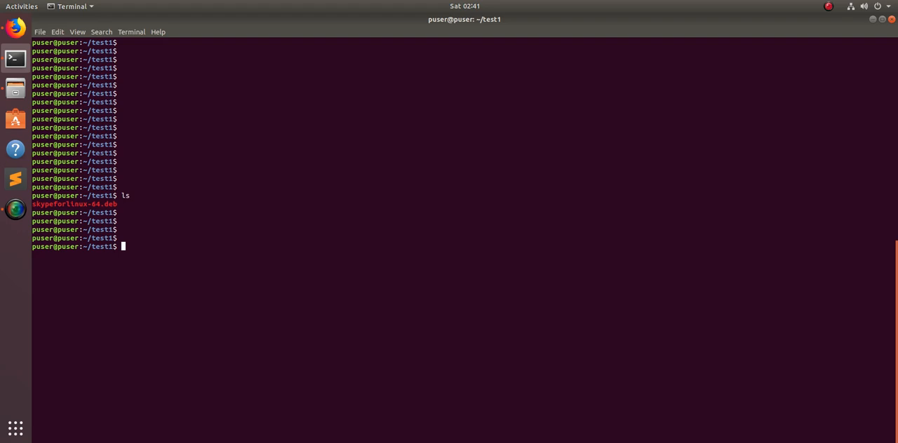
Run sudo dpkg -i skypeforlinux-64.deb, which fails on missing gconf-service and libgconf-2-4.
type("s")
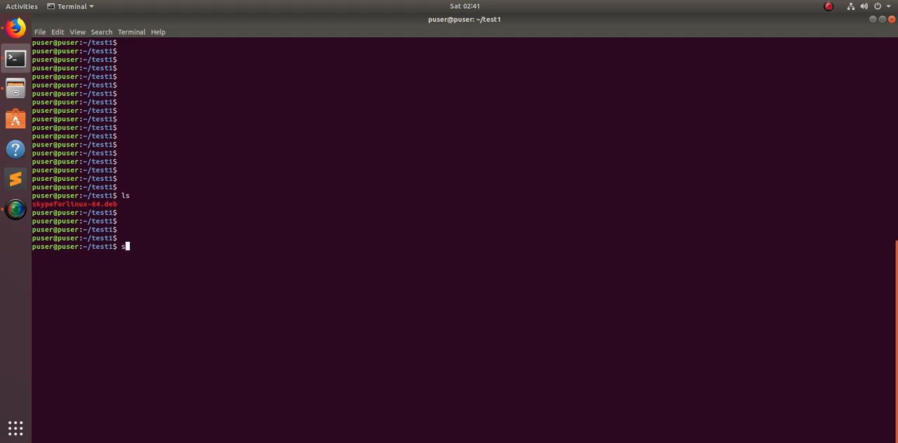
type("udo dp")
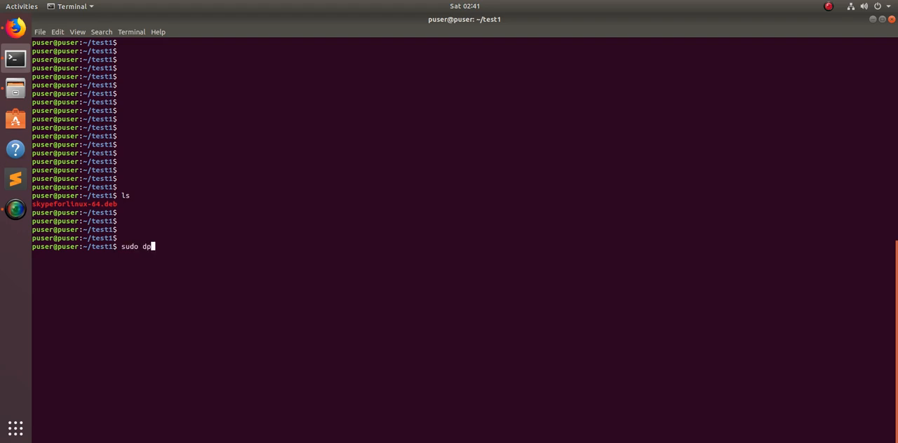
type("kg -i")
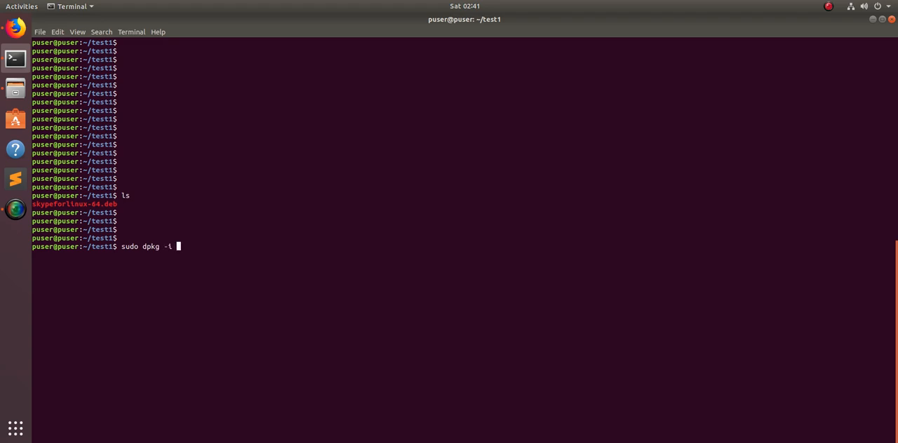
type("skypeforlinux-64.deb")
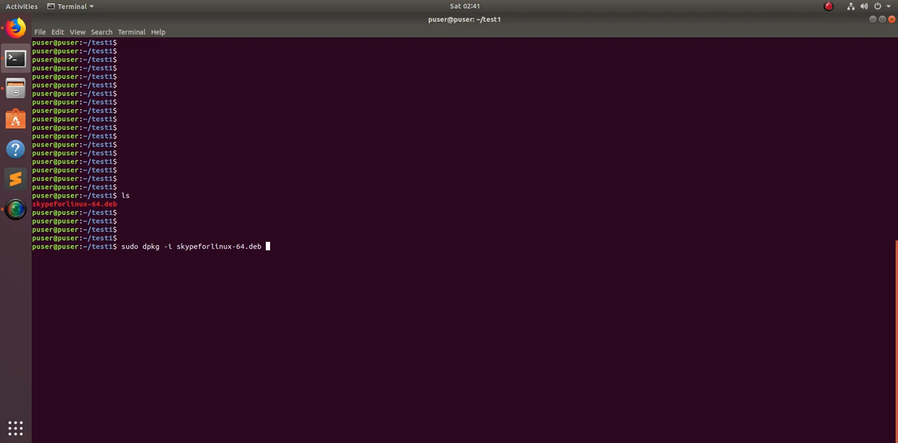
key("Return")
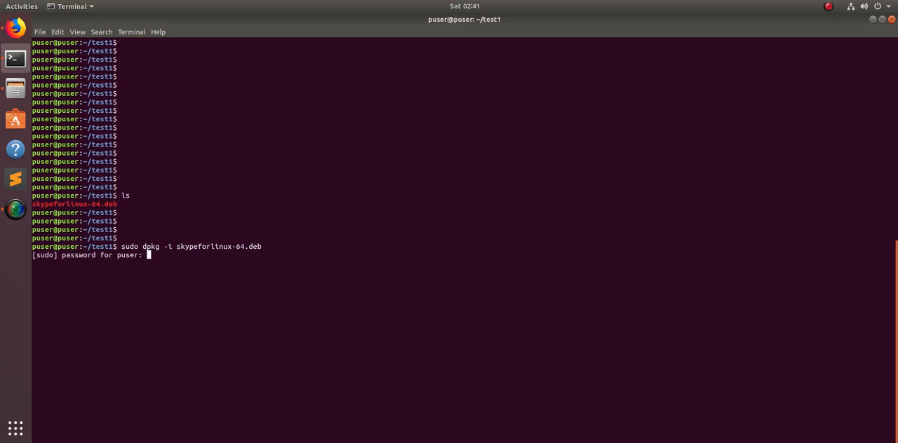
key("Return")
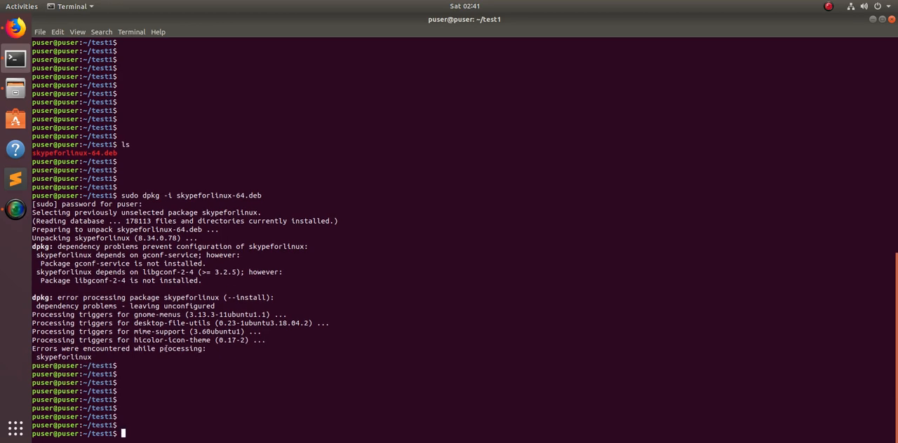
left_click_drag(150, 212, 206, 349)
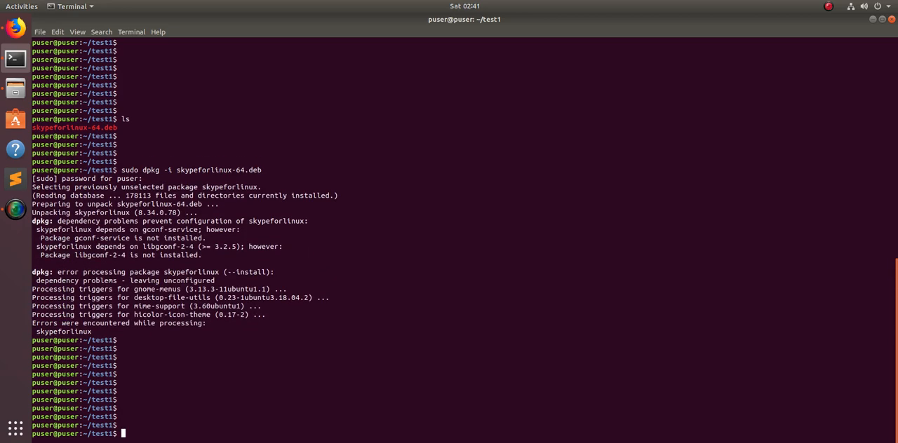
Run sudo apt-get install -f and confirm with y to install the gconf dependencies.
type("sudo apt-get i")
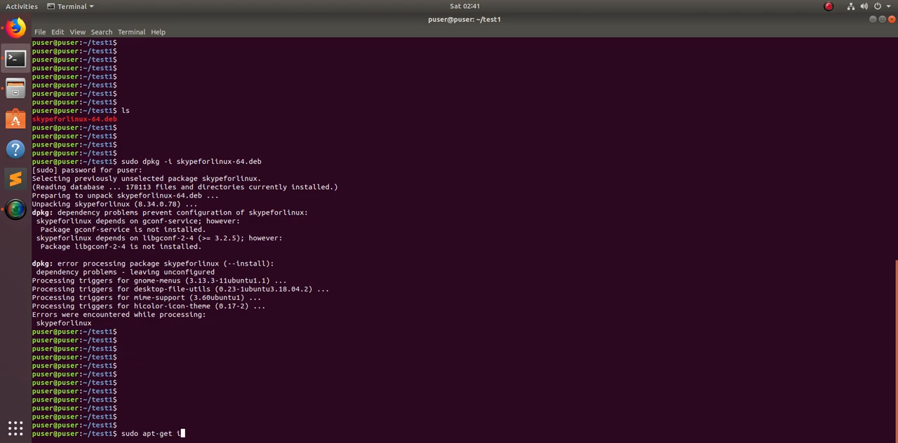
type("nstall -f")
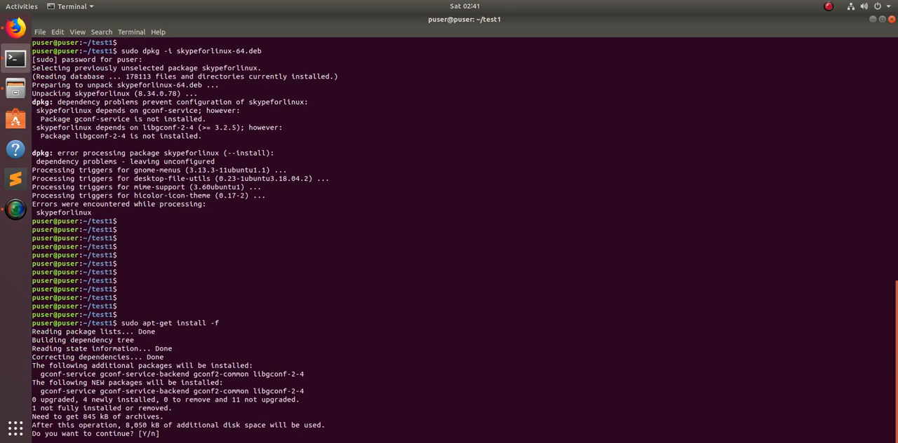
type("y")
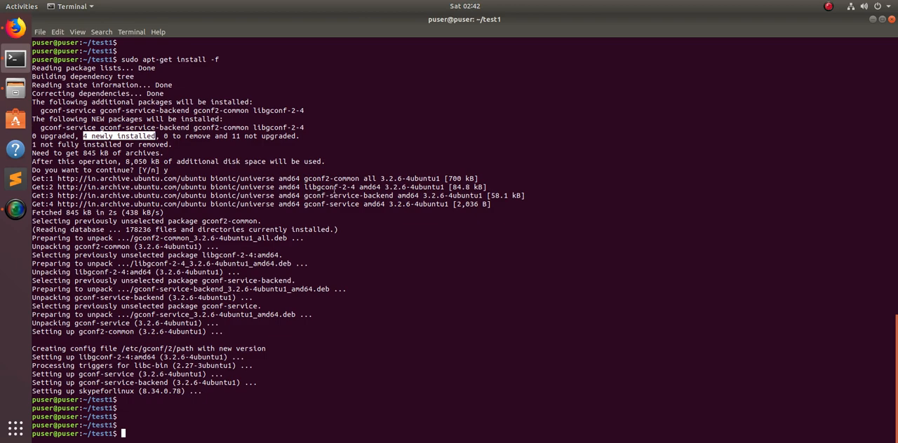
mouse_move(383, 218)
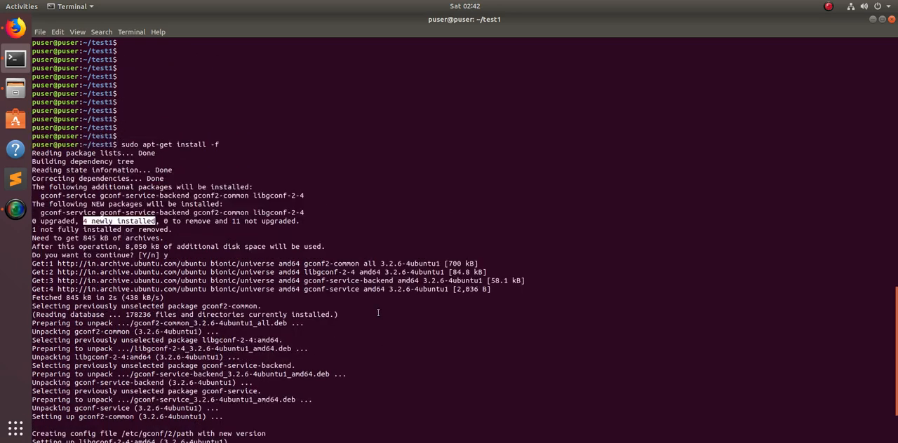
scroll("down", 3)
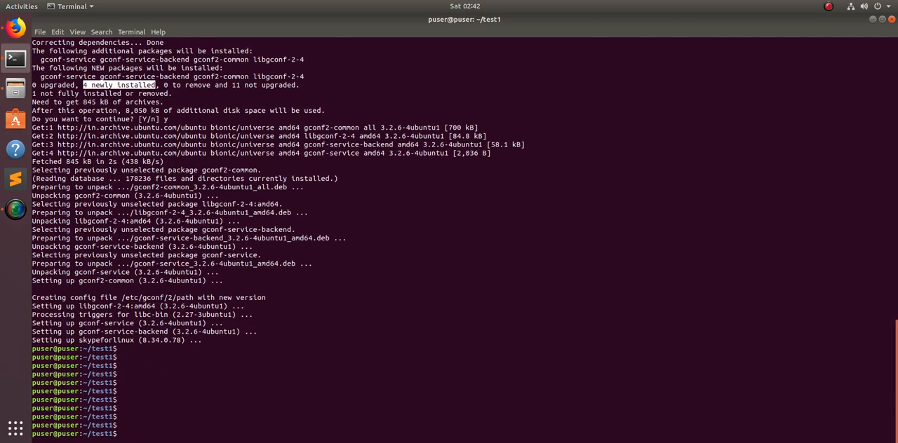
Rerun sudo dpkg -i skypeforlinux-64.deb and check it sets up skypeforlinux 8.34.0.78 cleanly.
type("sudo dpkg -i skypeforlinux-64.deb")
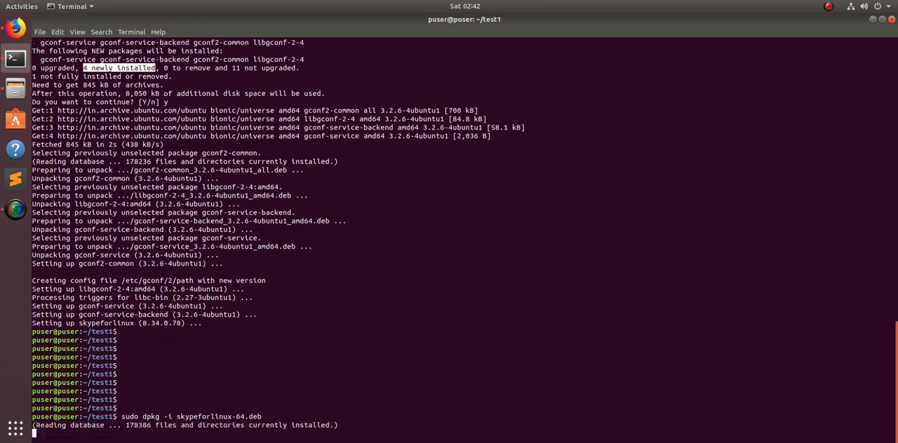
scroll("down", 3)
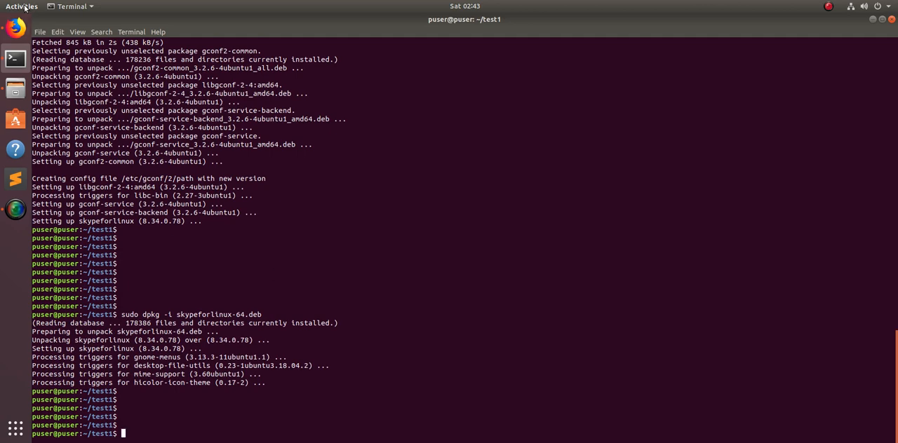
Launch Skype from the Activities search, then browse its Help and app menus.
left_click(21, 6)
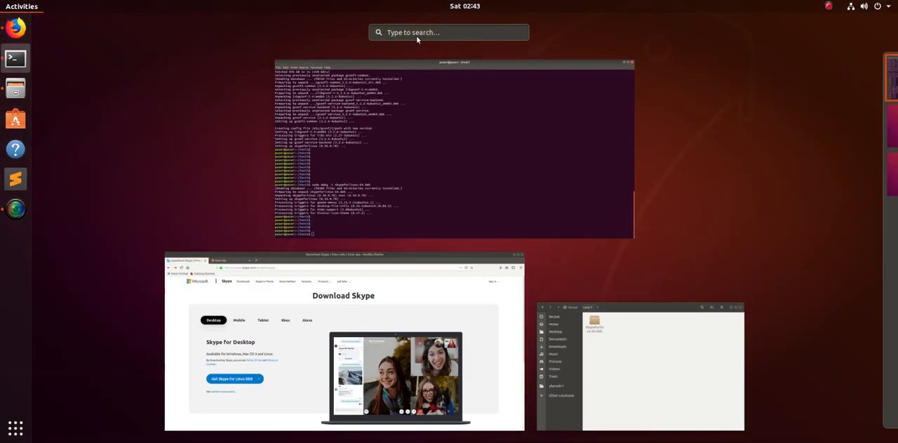
type("sl")
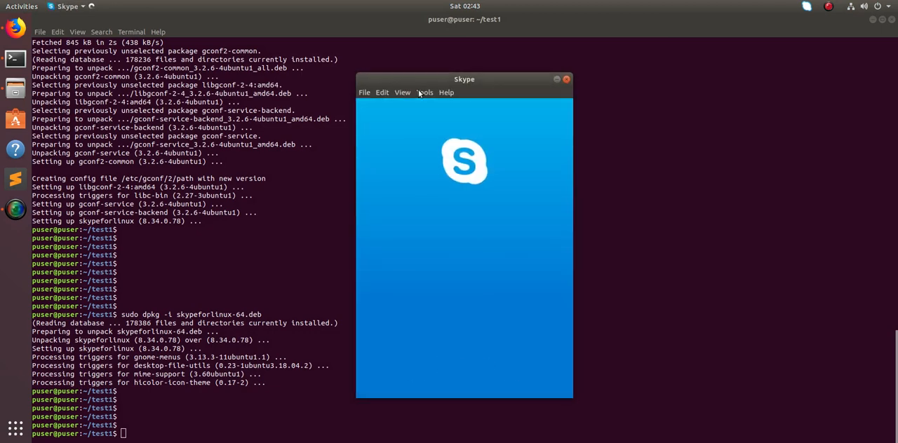
left_click(446, 92)
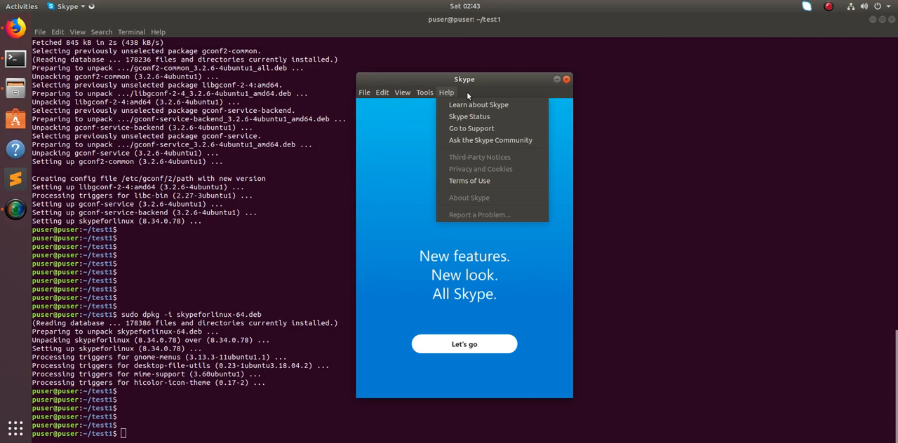
mouse_move(469, 116)
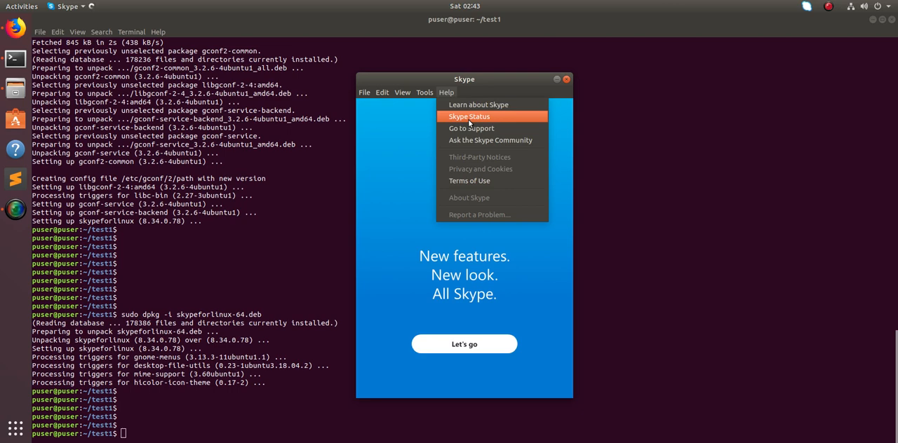
mouse_move(484, 149)
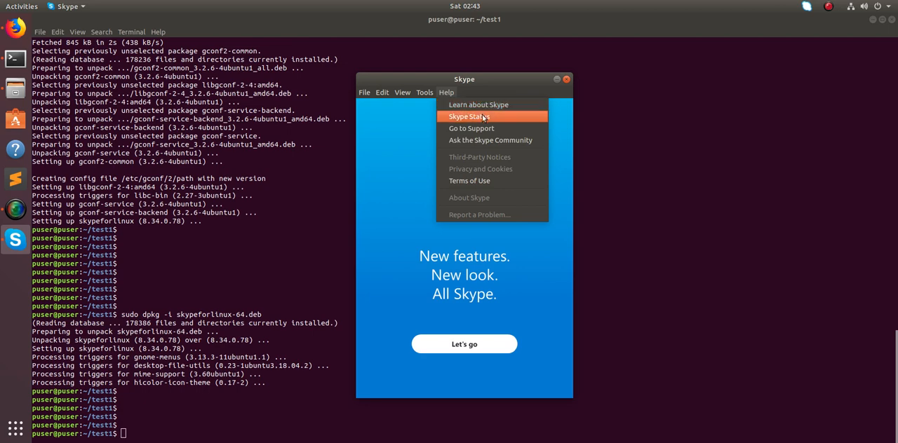
left_click(402, 92)
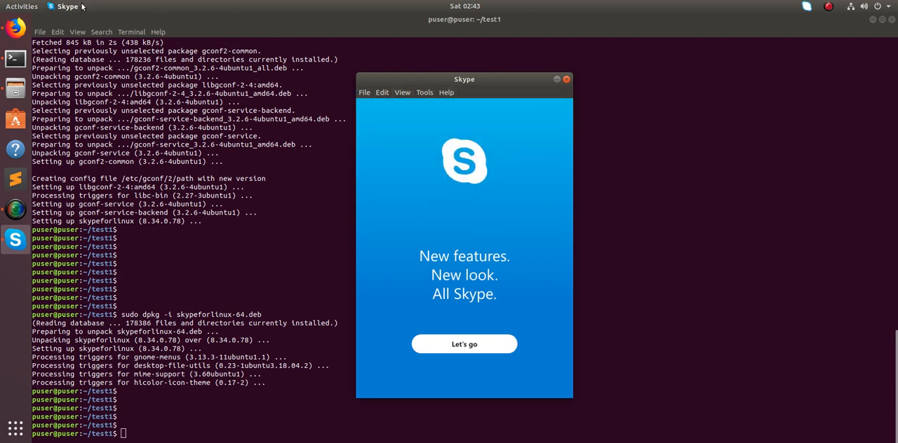
left_click(66, 6)
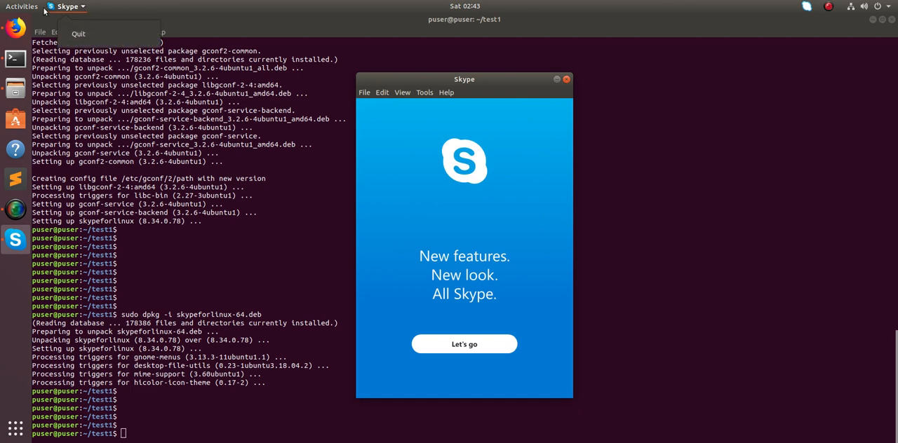